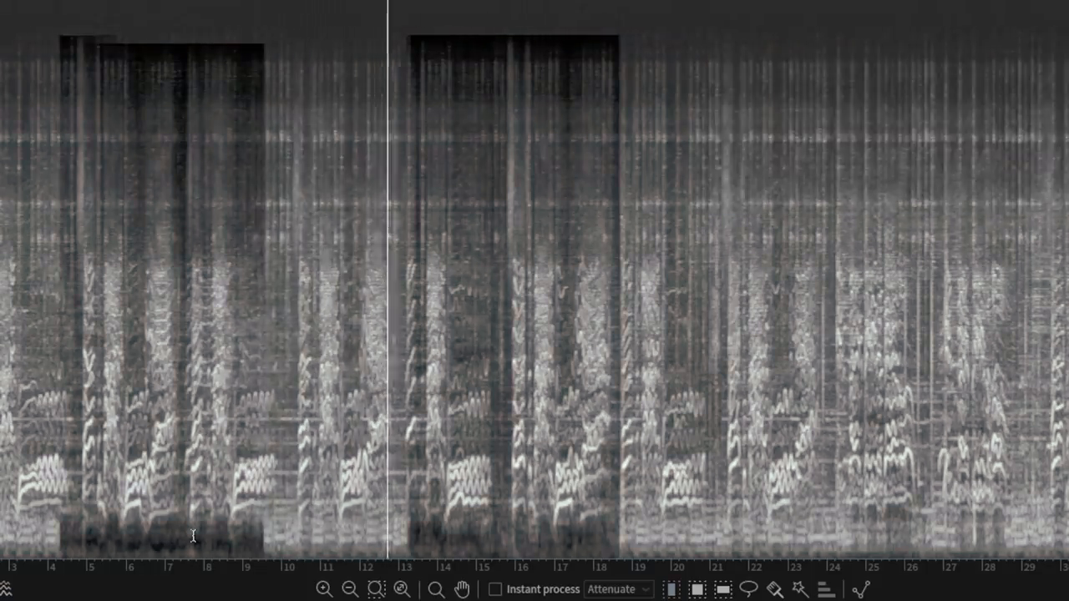
Step: Switch to the time selection tool to restore the full-colour spectrogram showing both dark attenuated blocks
{"action": "left_click", "coordinate": [672, 589]}
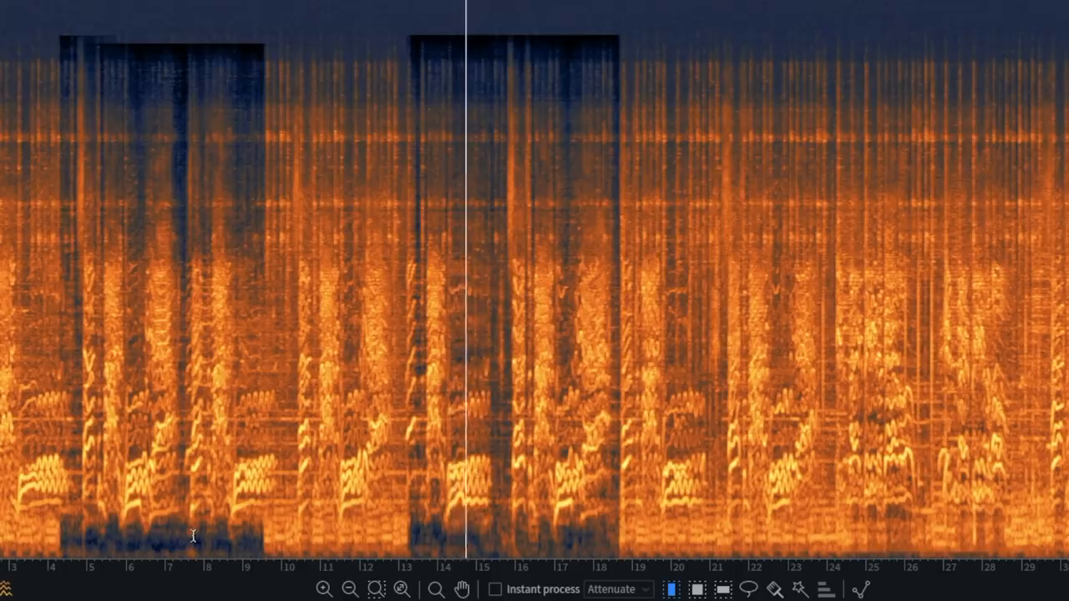